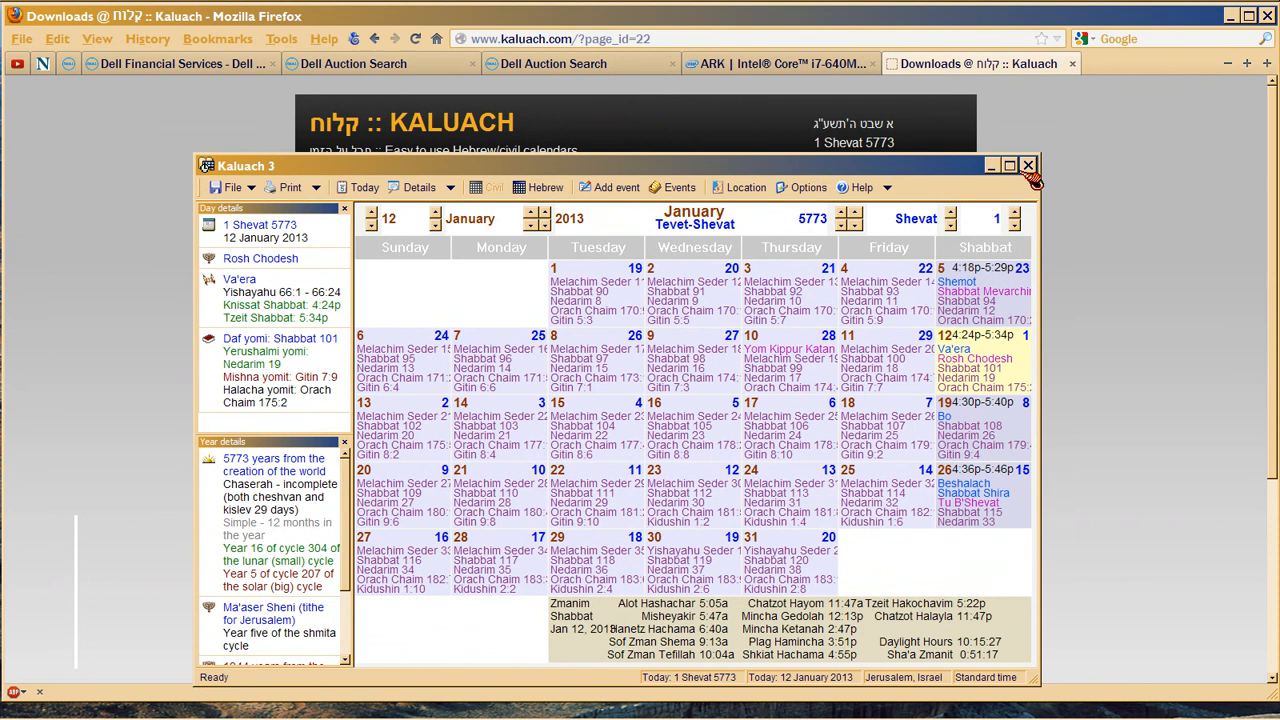
# Minimize the Kaluach 3 window so the Kaluach downloads page shows in Firefox.
pyautogui.click(1028, 164)
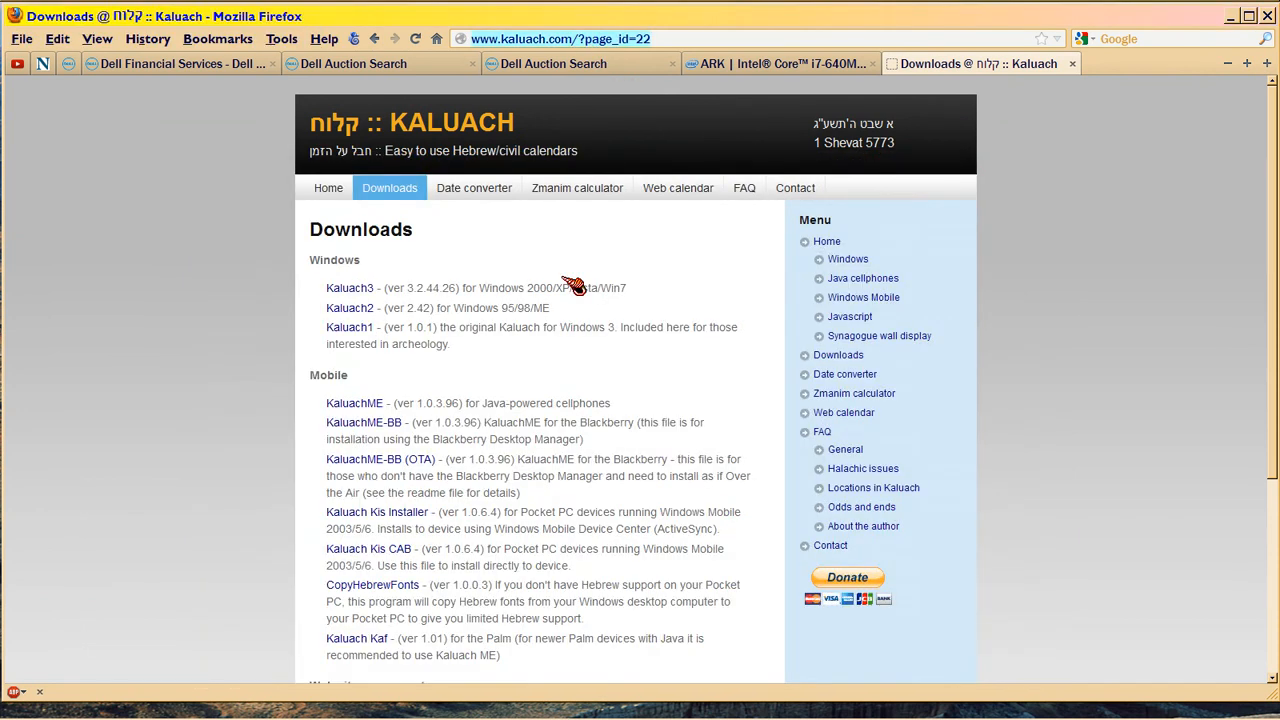
pyautogui.moveTo(480, 350)
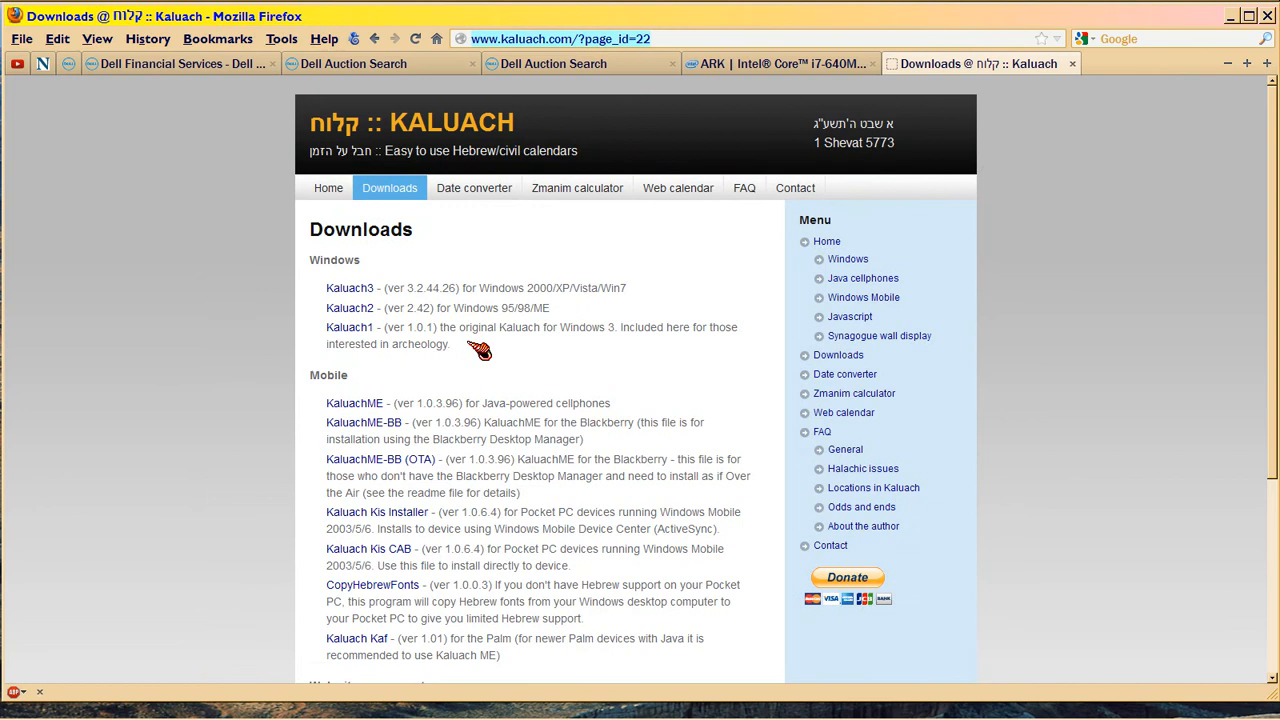
pyautogui.moveTo(488, 344)
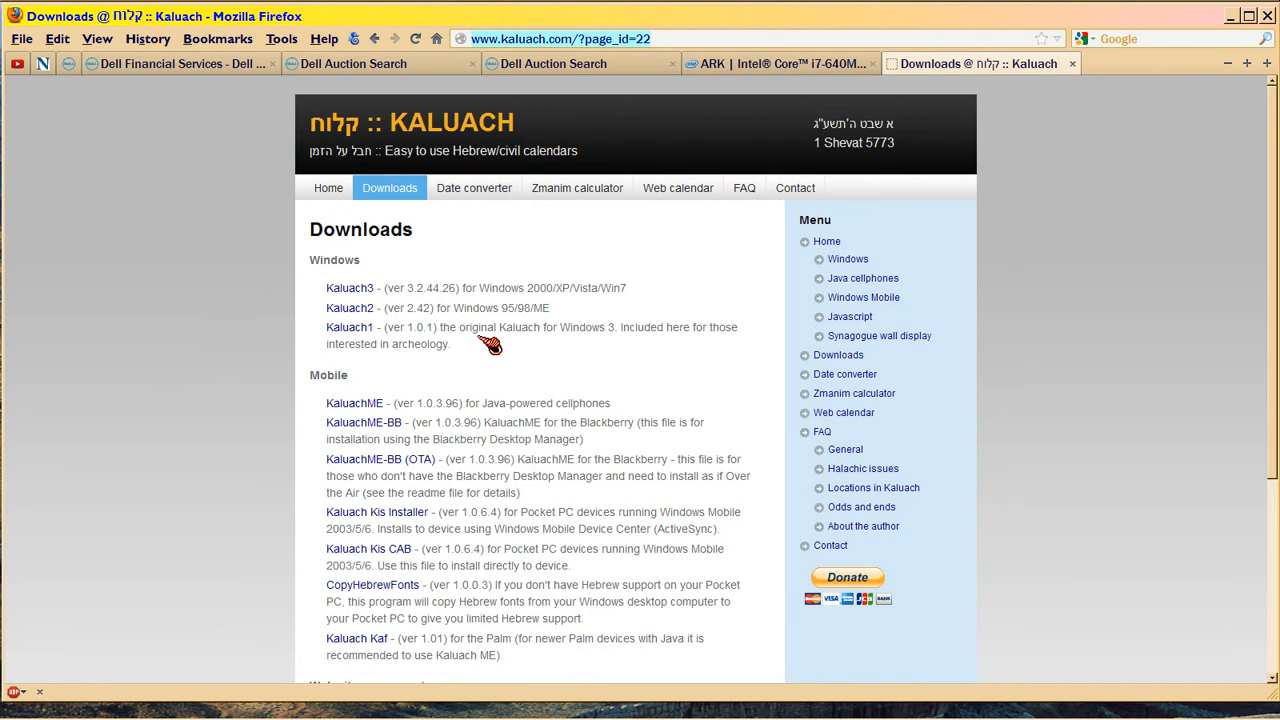
pyautogui.moveTo(120, 530)
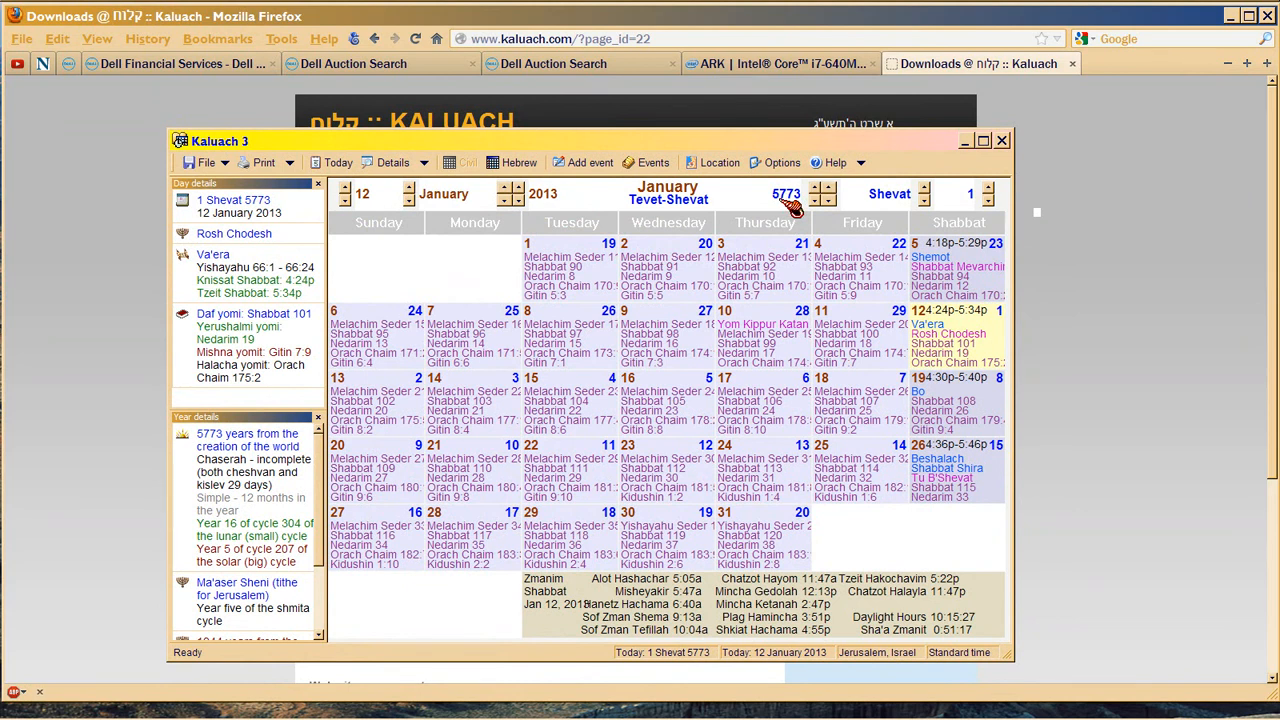
pyautogui.moveTo(790, 210)
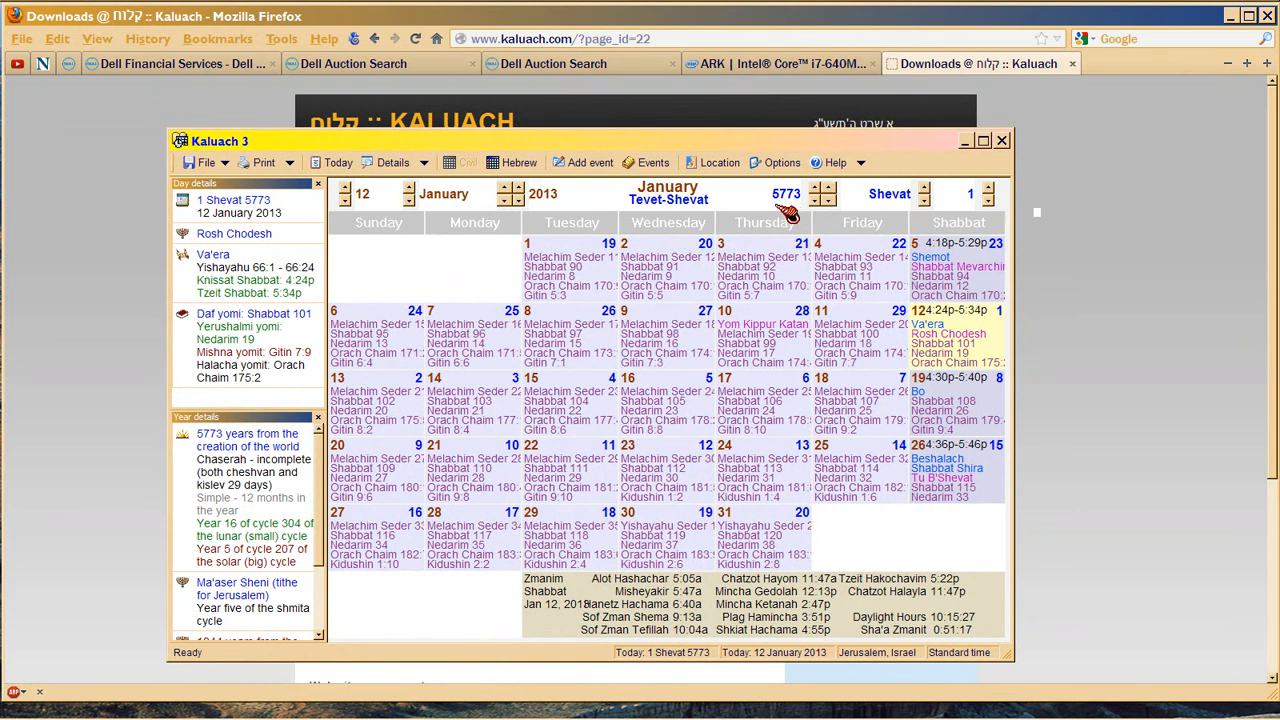
pyautogui.moveTo(788, 210)
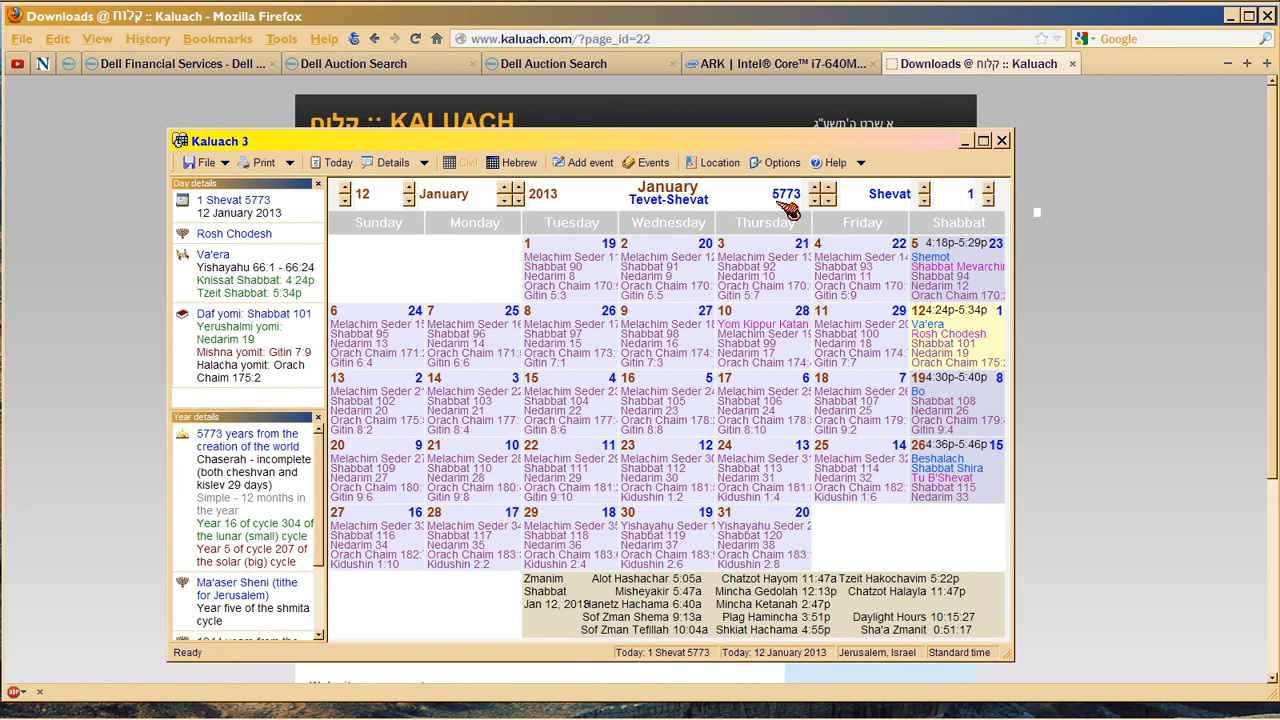
pyautogui.moveTo(1020, 370)
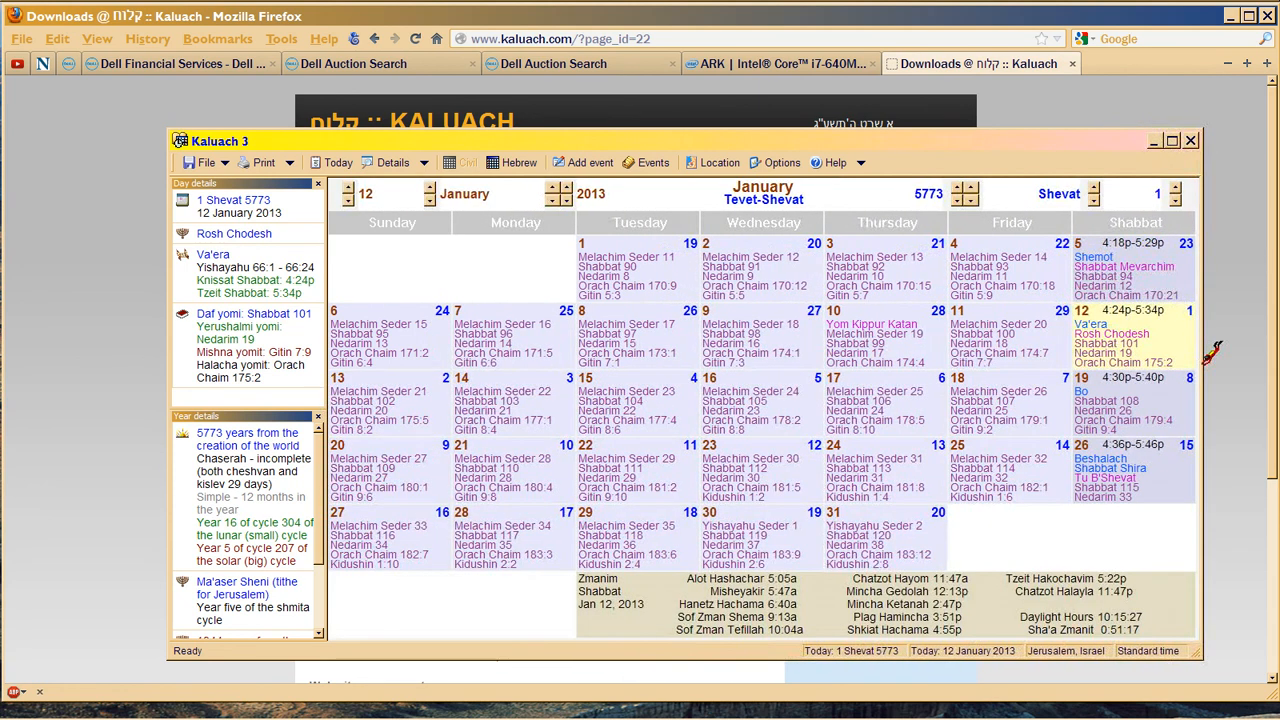
pyautogui.moveTo(860, 210)
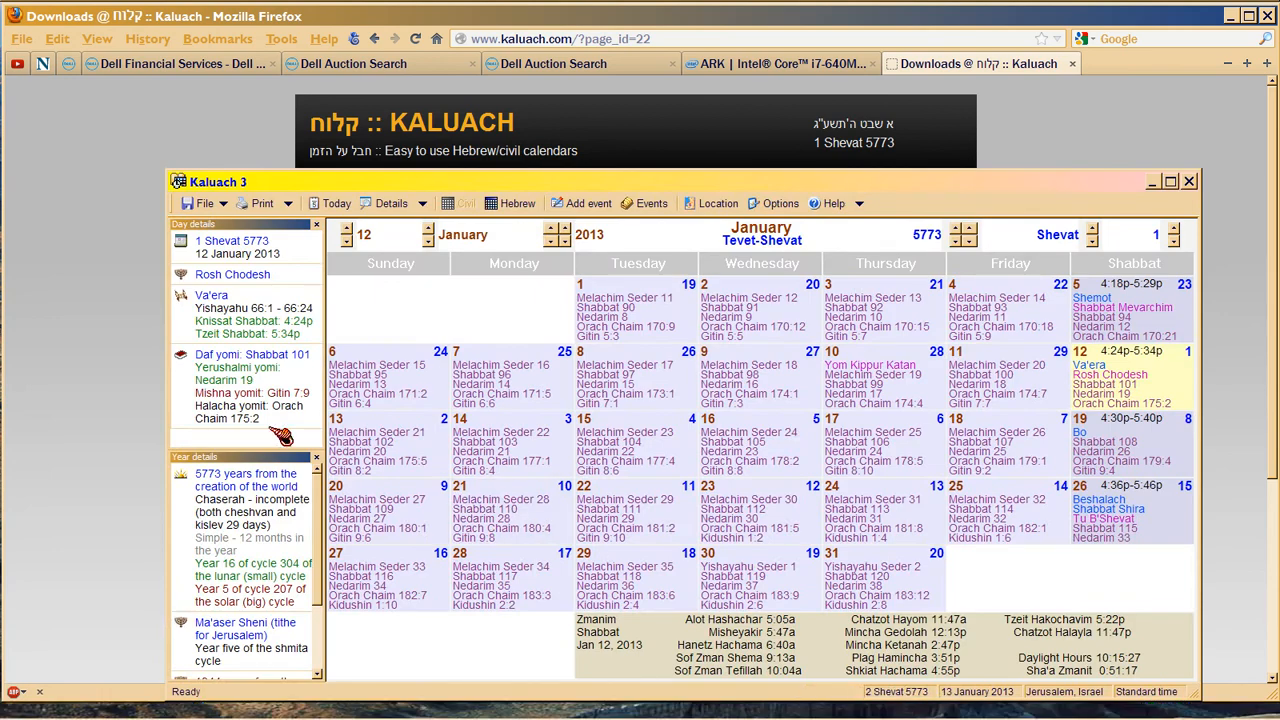
pyautogui.moveTo(256, 292)
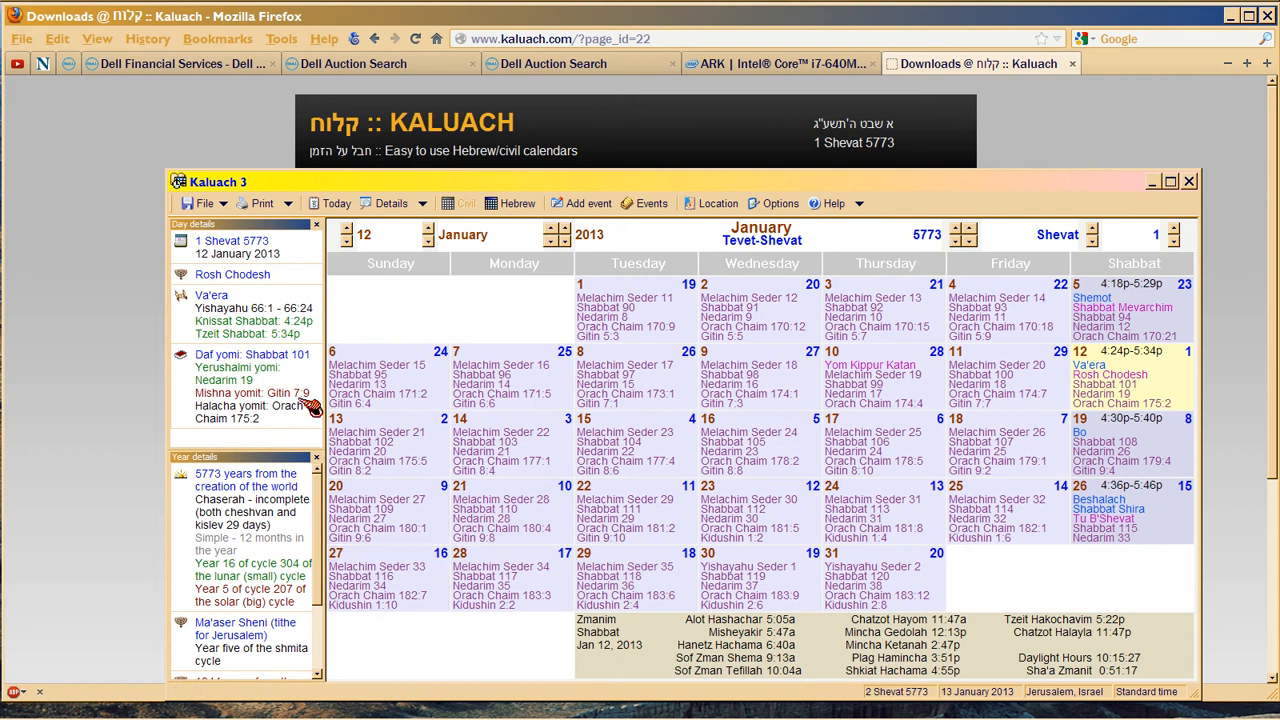
pyautogui.moveTo(240, 364)
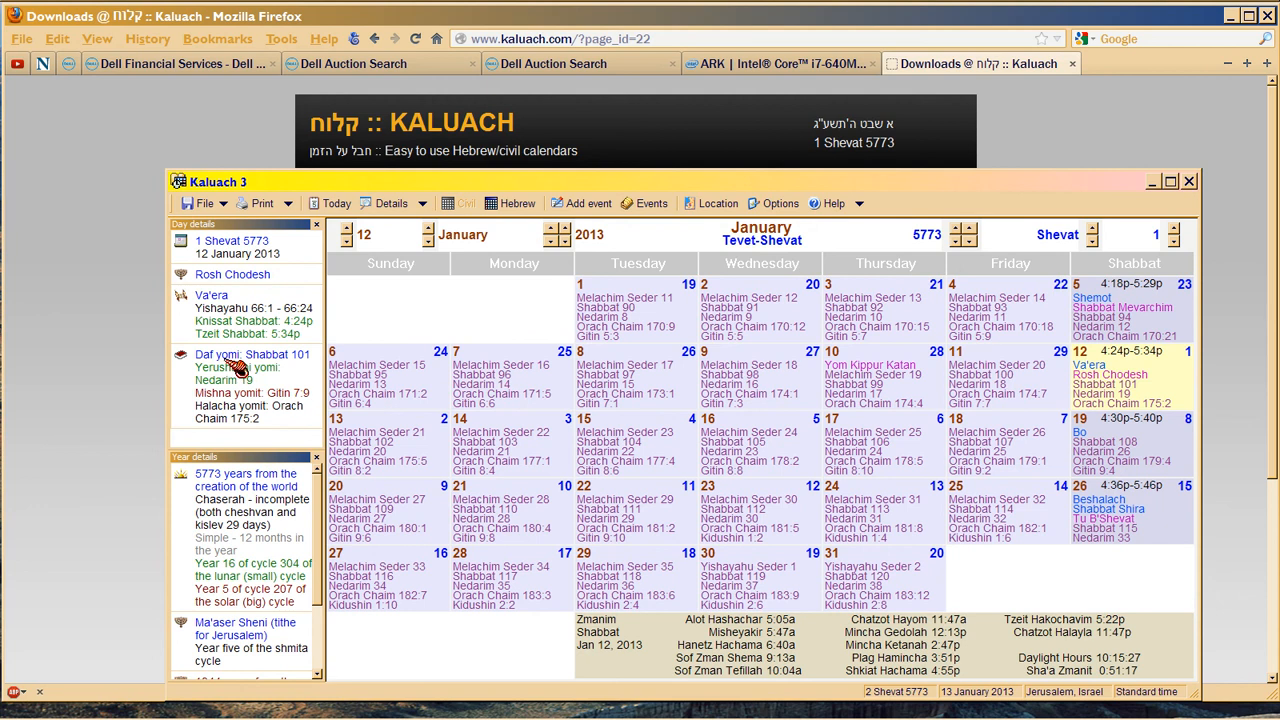
pyautogui.moveTo(308, 444)
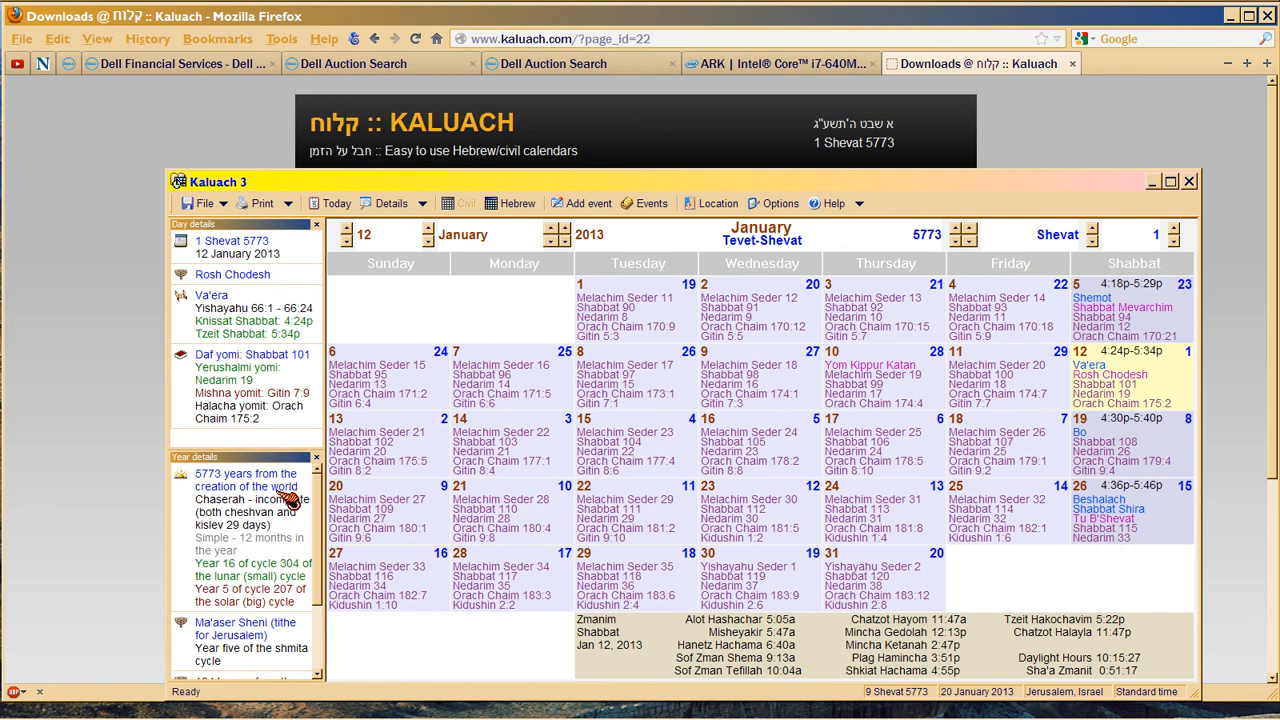
pyautogui.moveTo(330, 504)
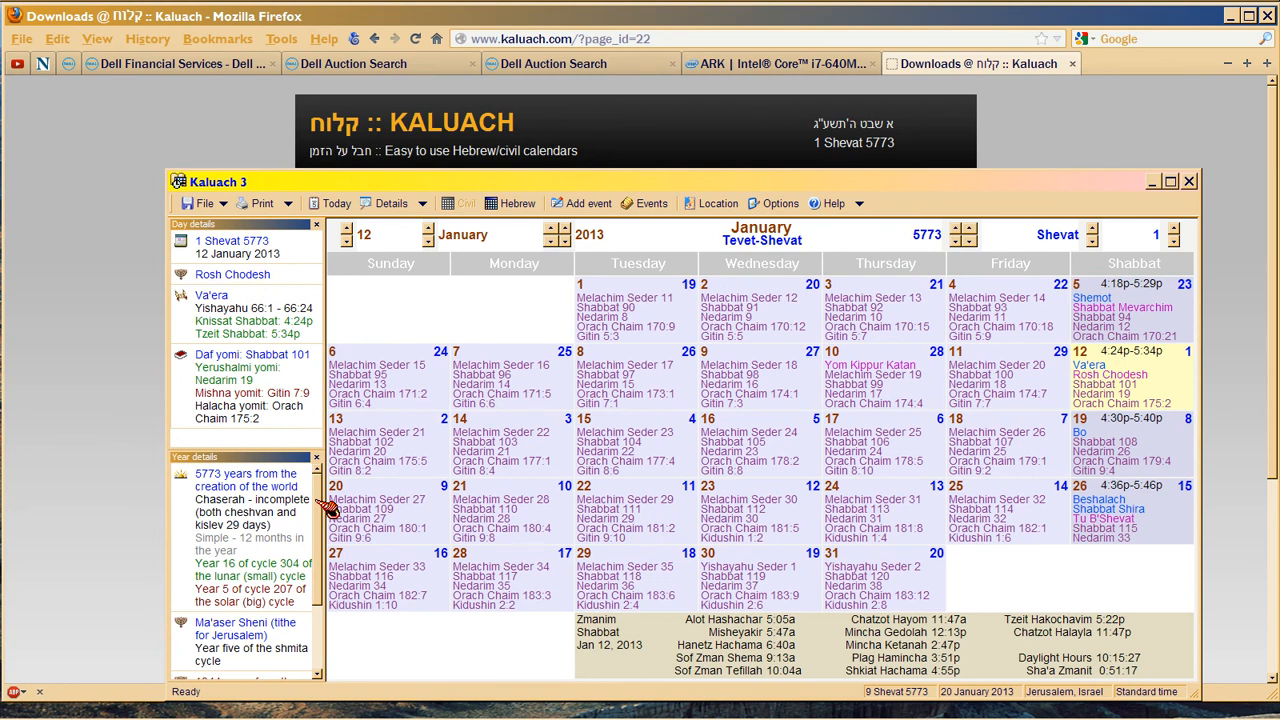
pyautogui.moveTo(264, 570)
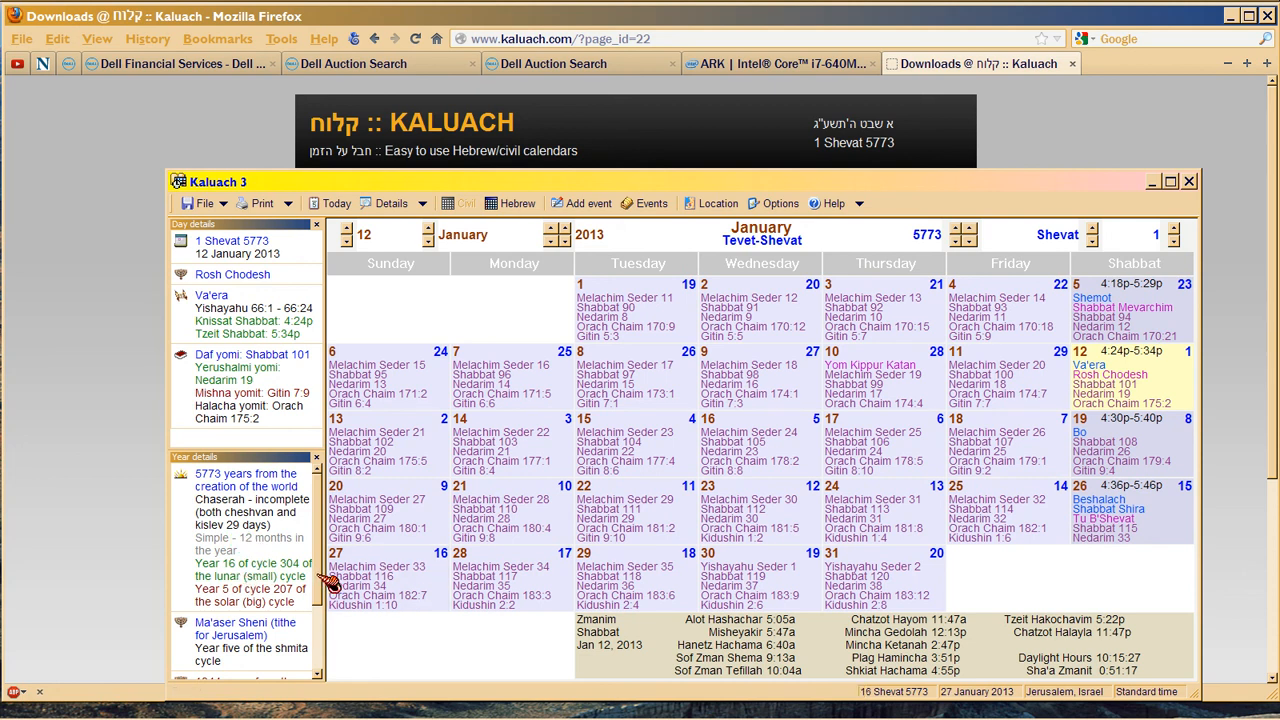
pyautogui.scroll(-3)
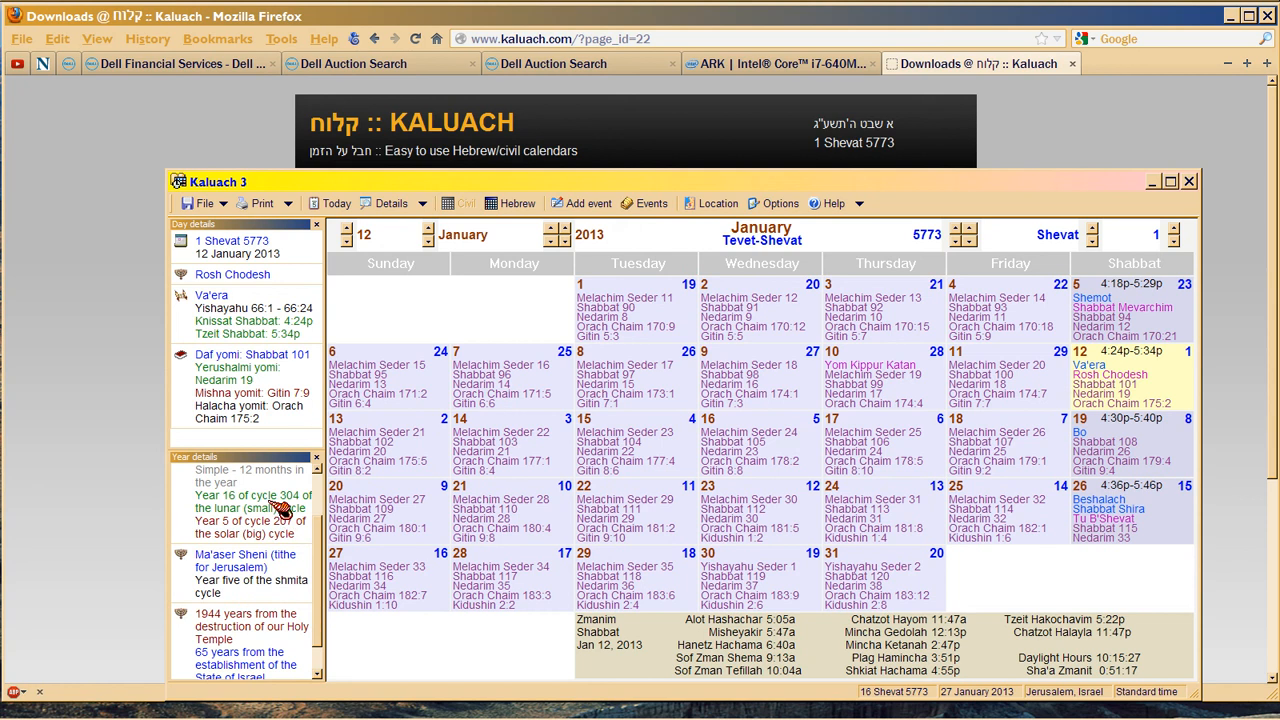
pyautogui.moveTo(316, 522)
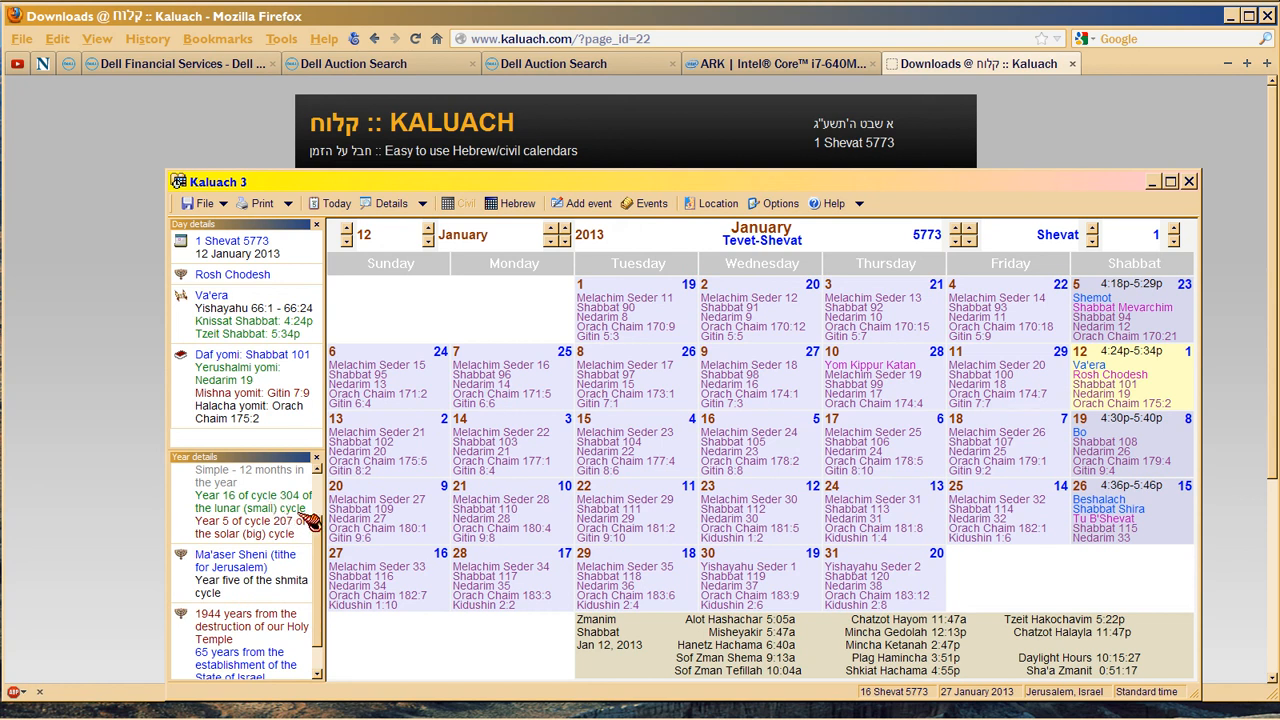
pyautogui.moveTo(324, 528)
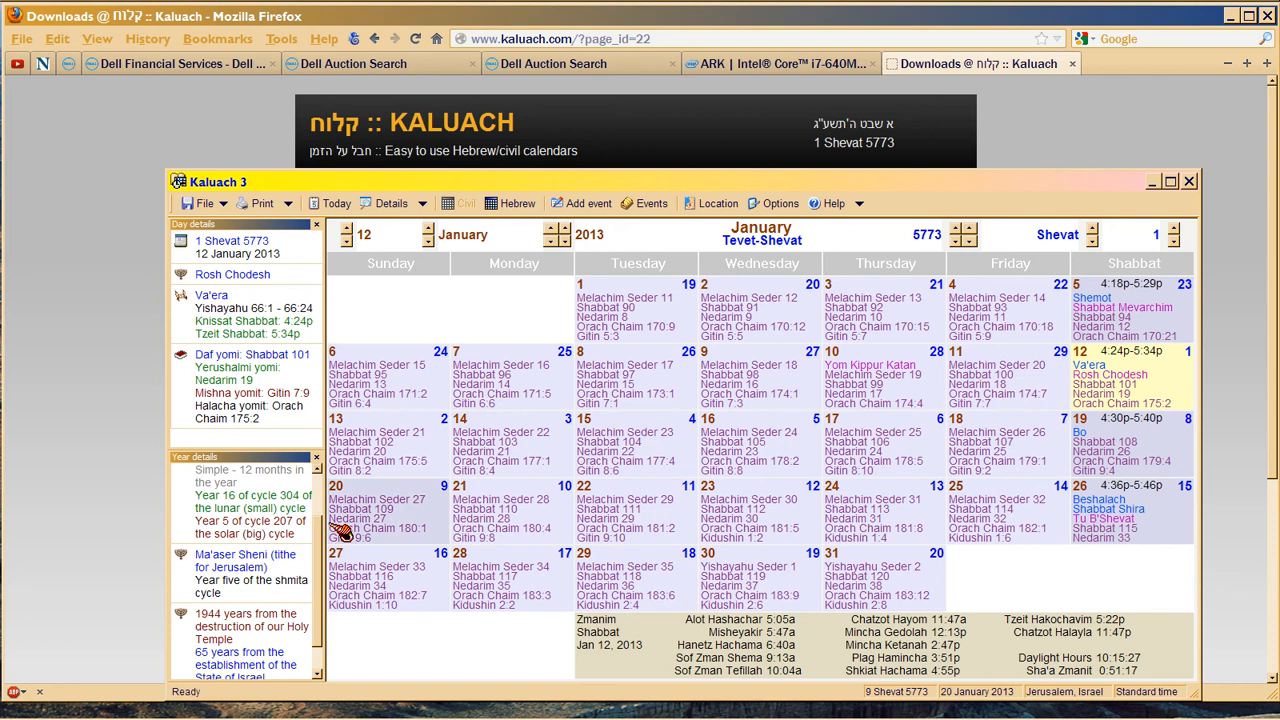
pyautogui.moveTo(332, 544)
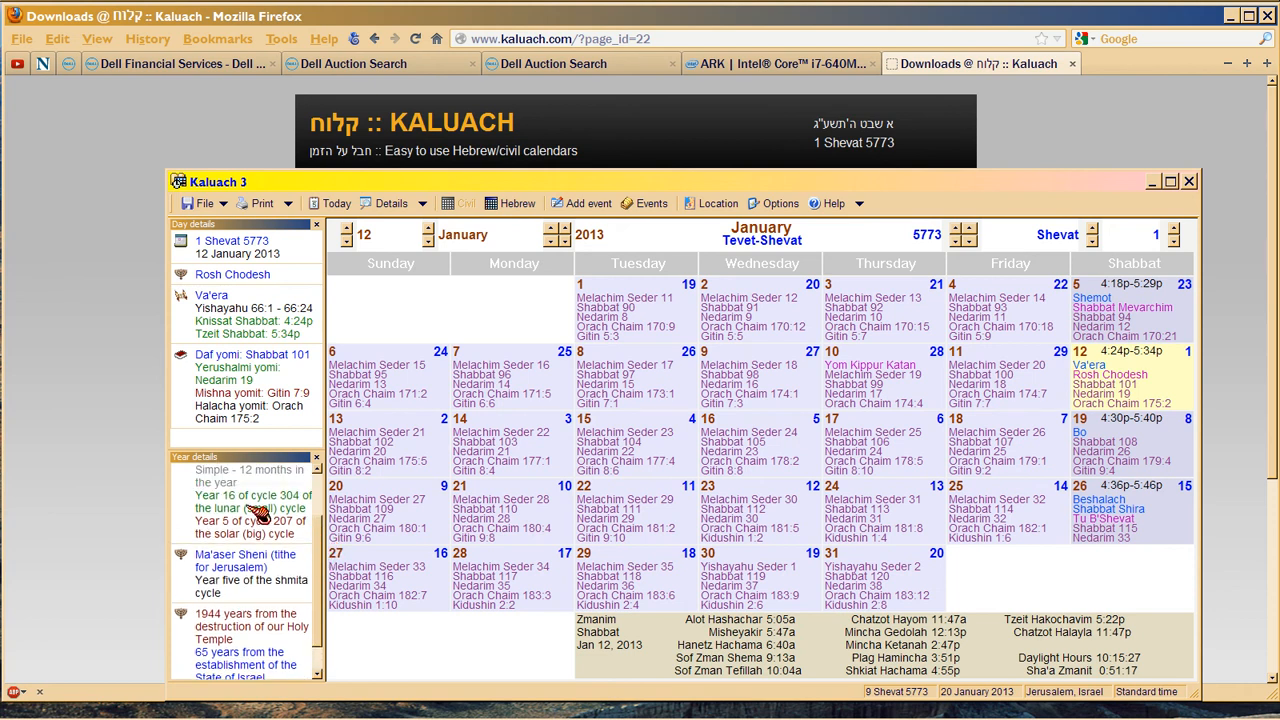
pyautogui.moveTo(332, 540)
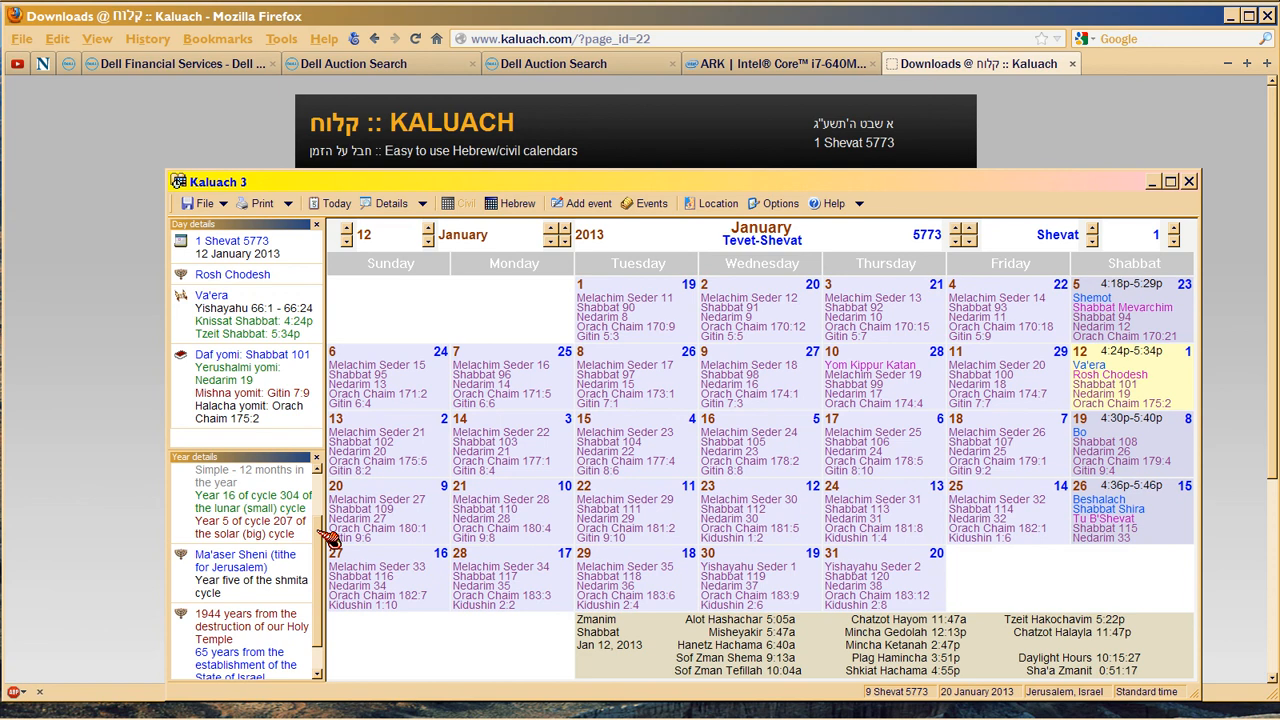
pyautogui.moveTo(260, 544)
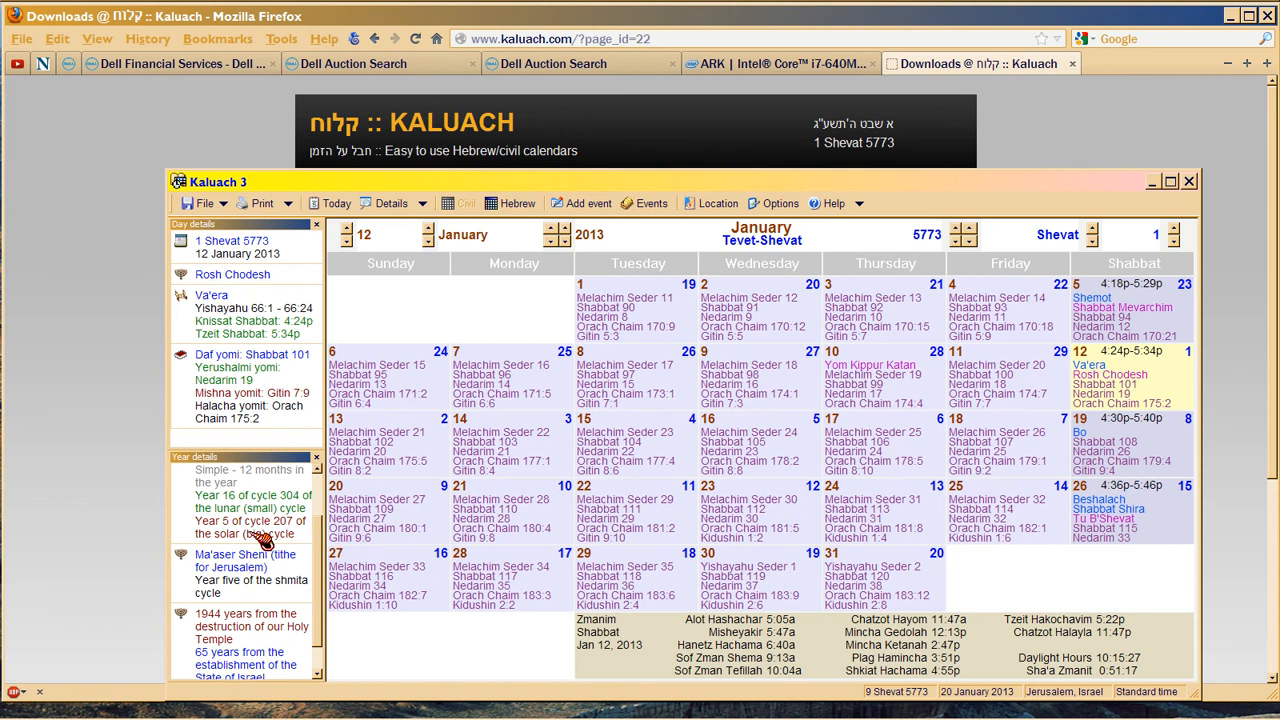
pyautogui.moveTo(324, 556)
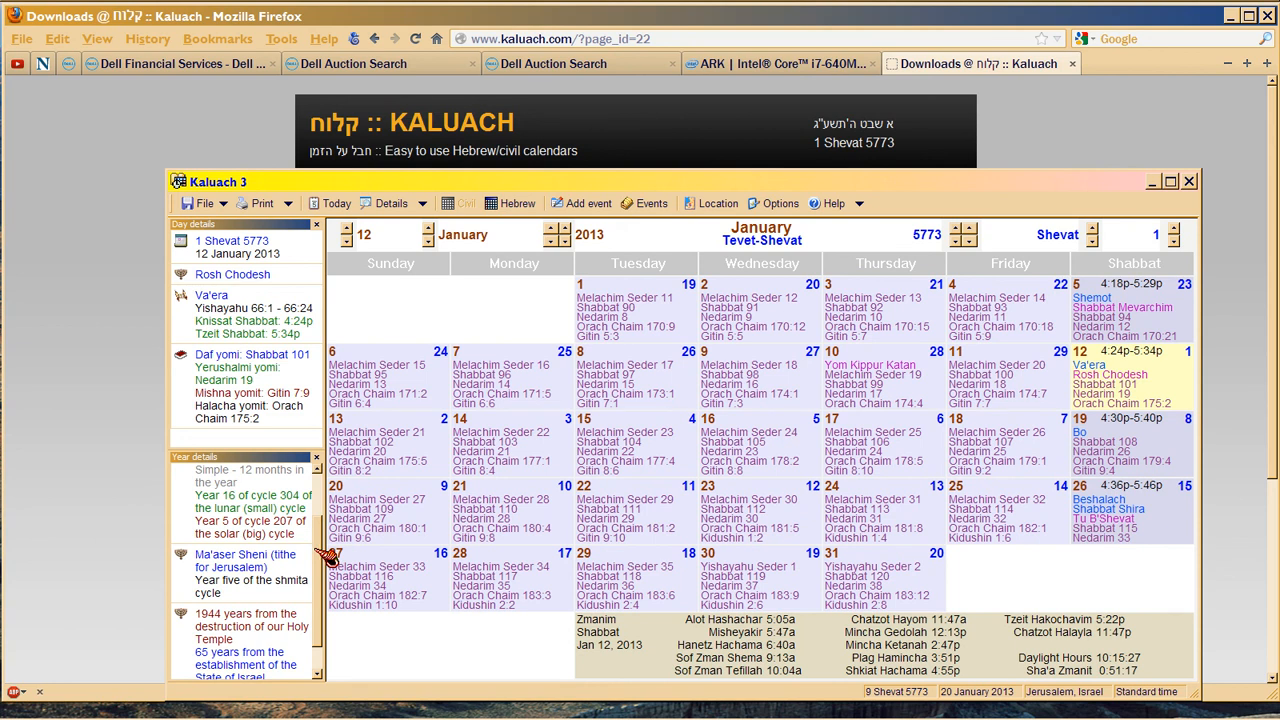
# Scroll the Year details panel down to the years since Jerusalem's liberation.
pyautogui.scroll(-3)
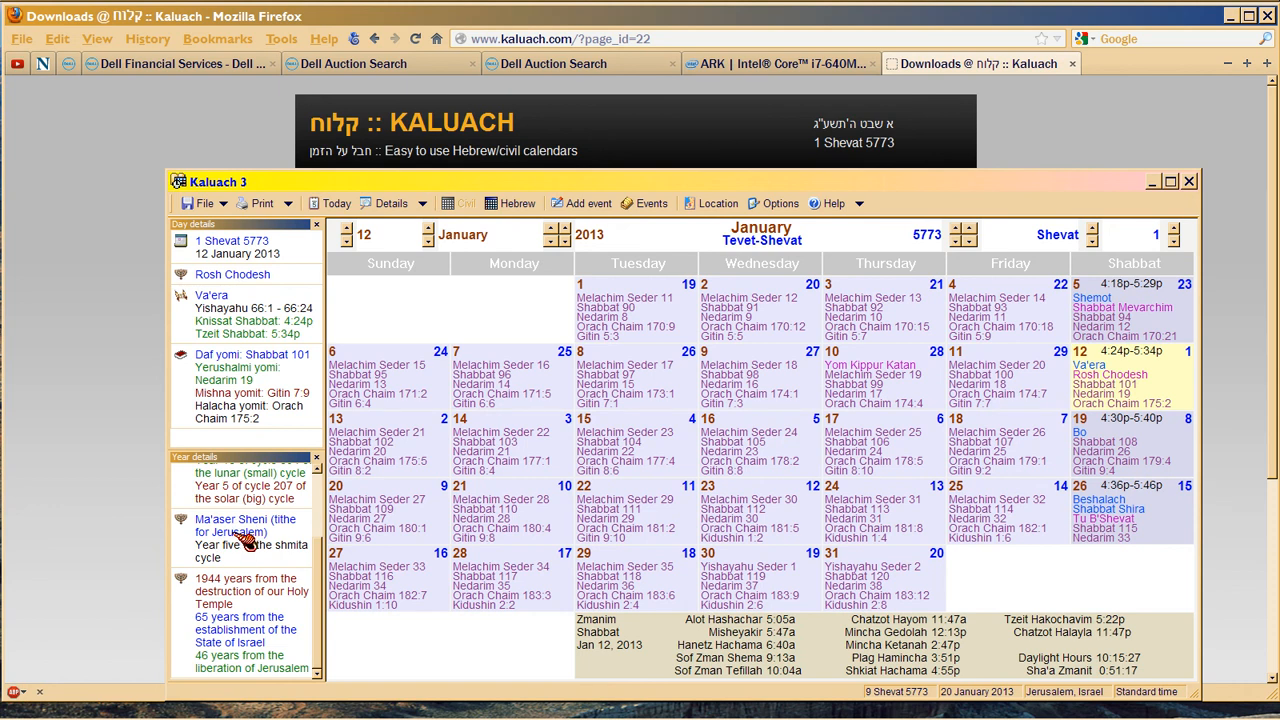
pyautogui.moveTo(310, 616)
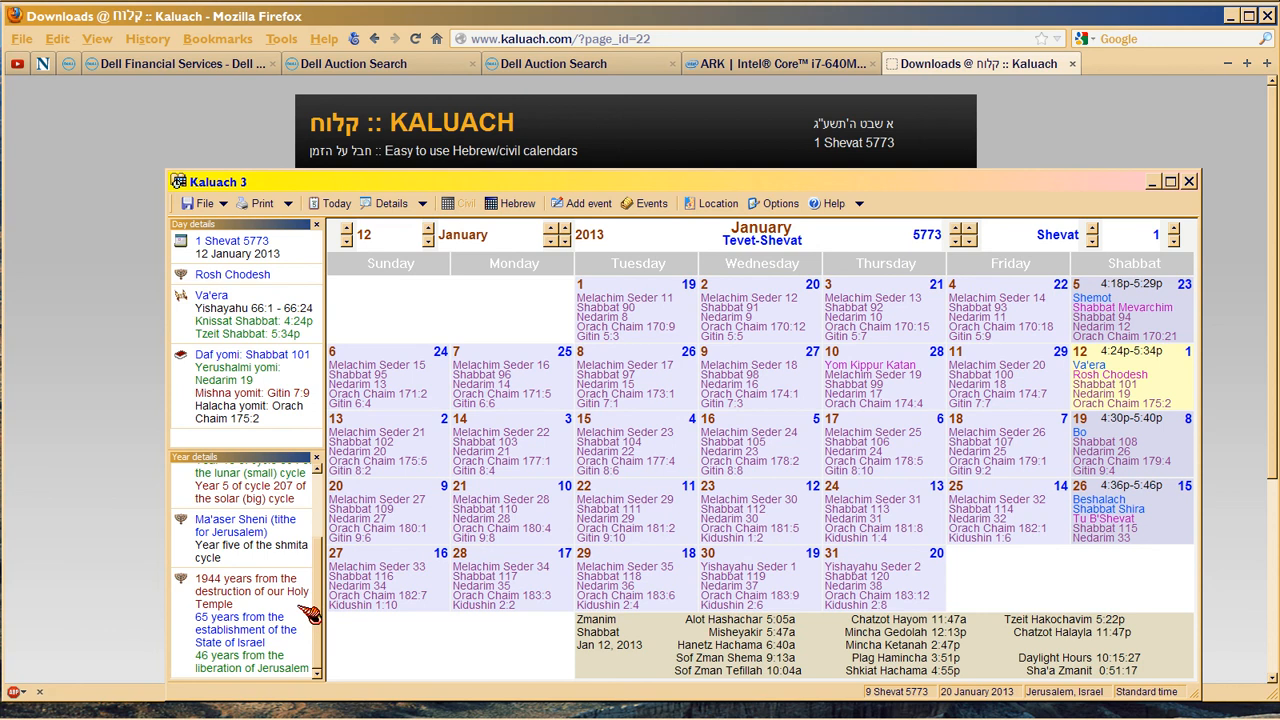
pyautogui.moveTo(310, 616)
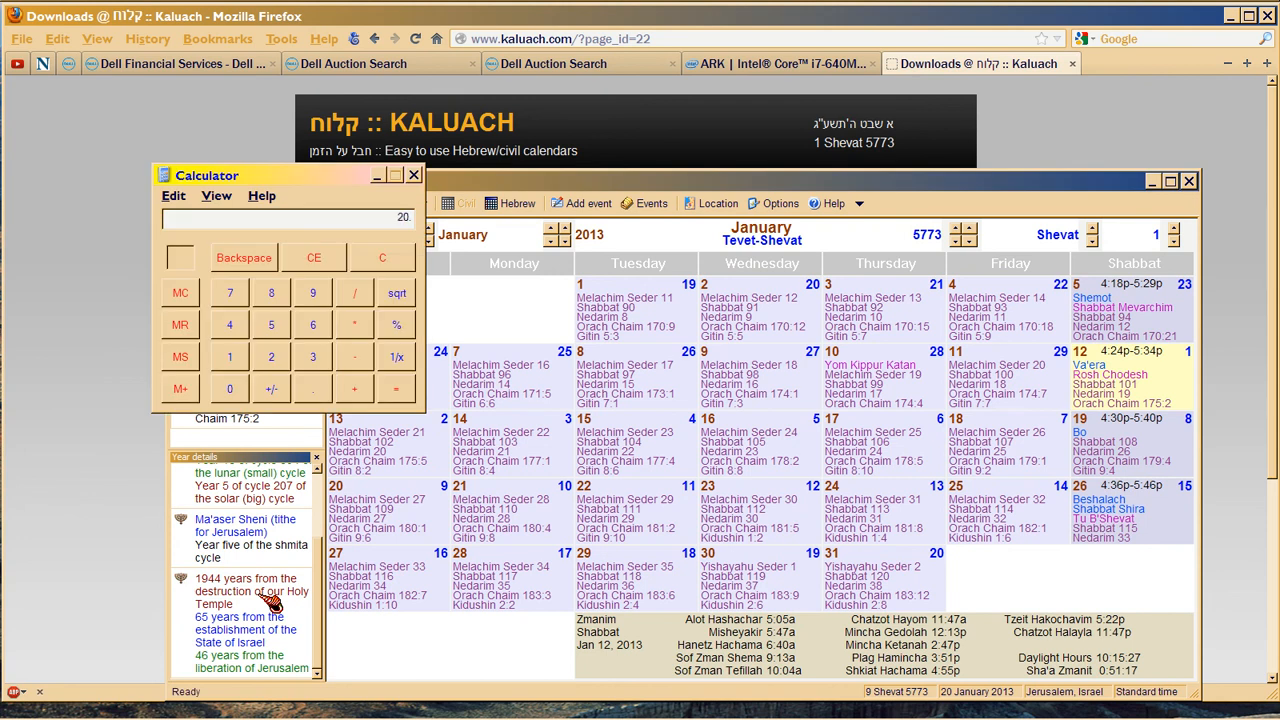
# Enter 1942 in Calculator, clear it, and bring the Kaluach calendar back to front.
pyautogui.click(228, 356)
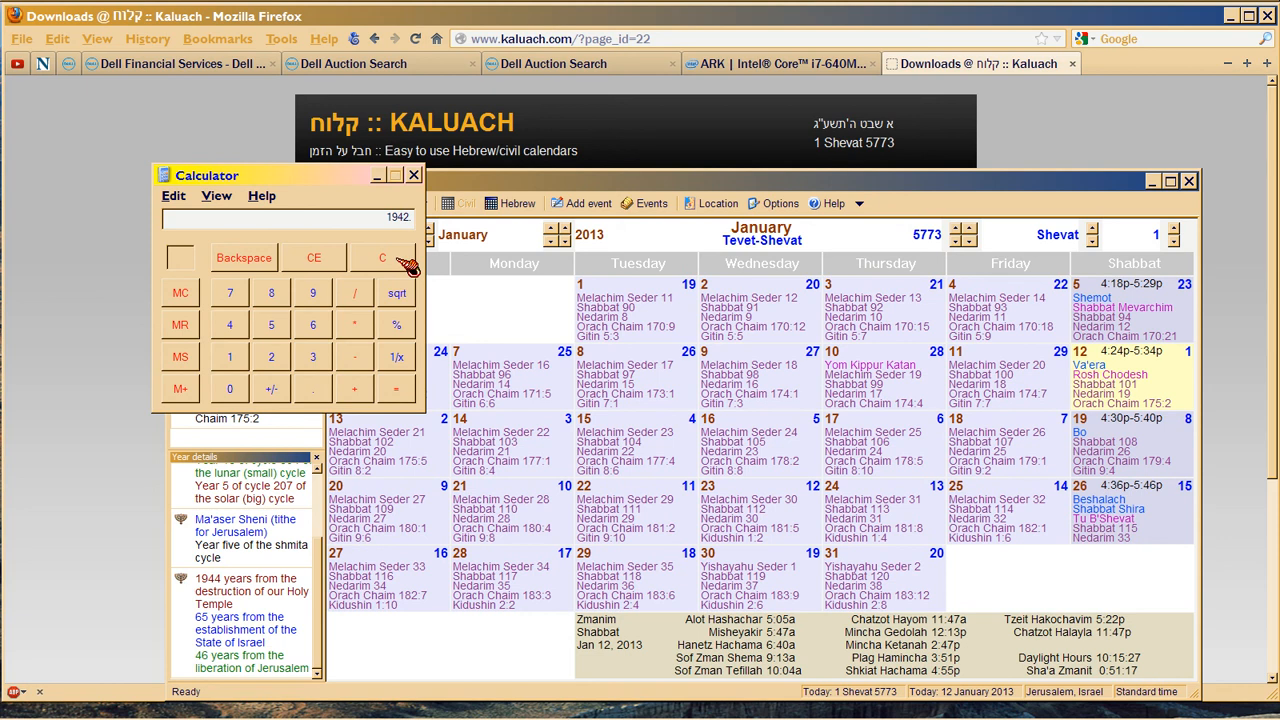
pyautogui.click(380, 256)
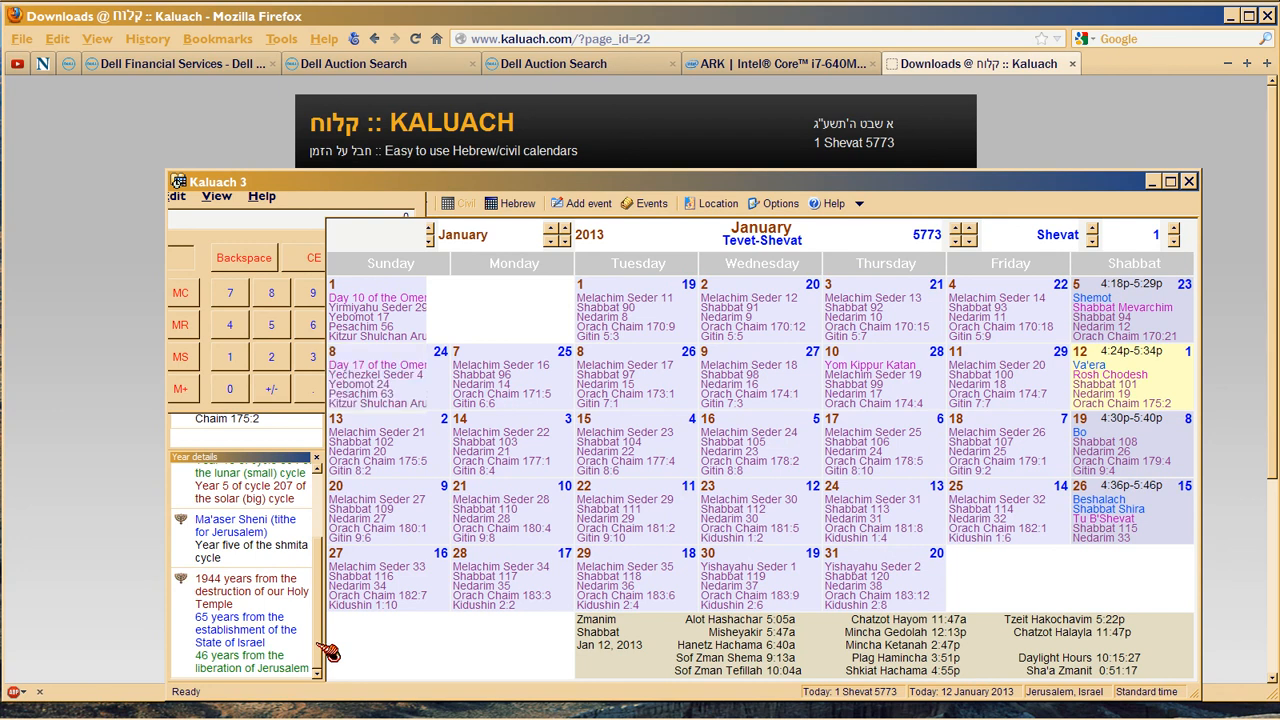
pyautogui.moveTo(556, 160)
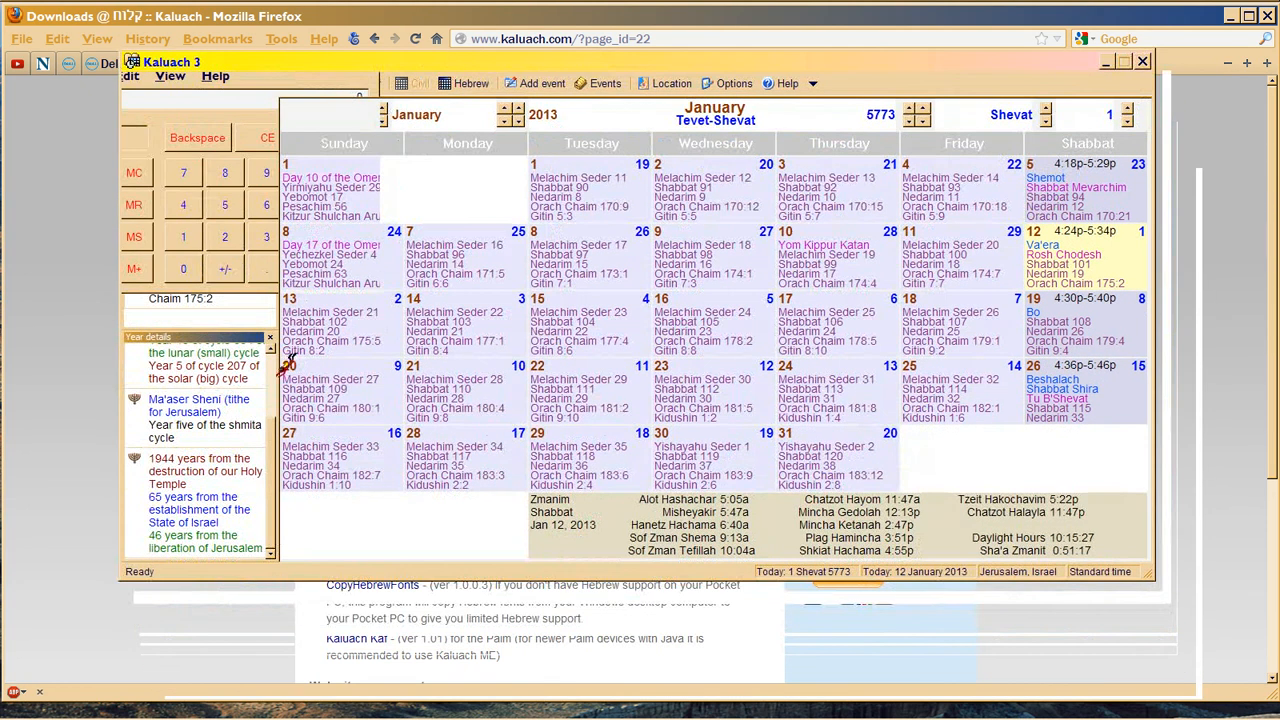
pyautogui.moveTo(278, 520)
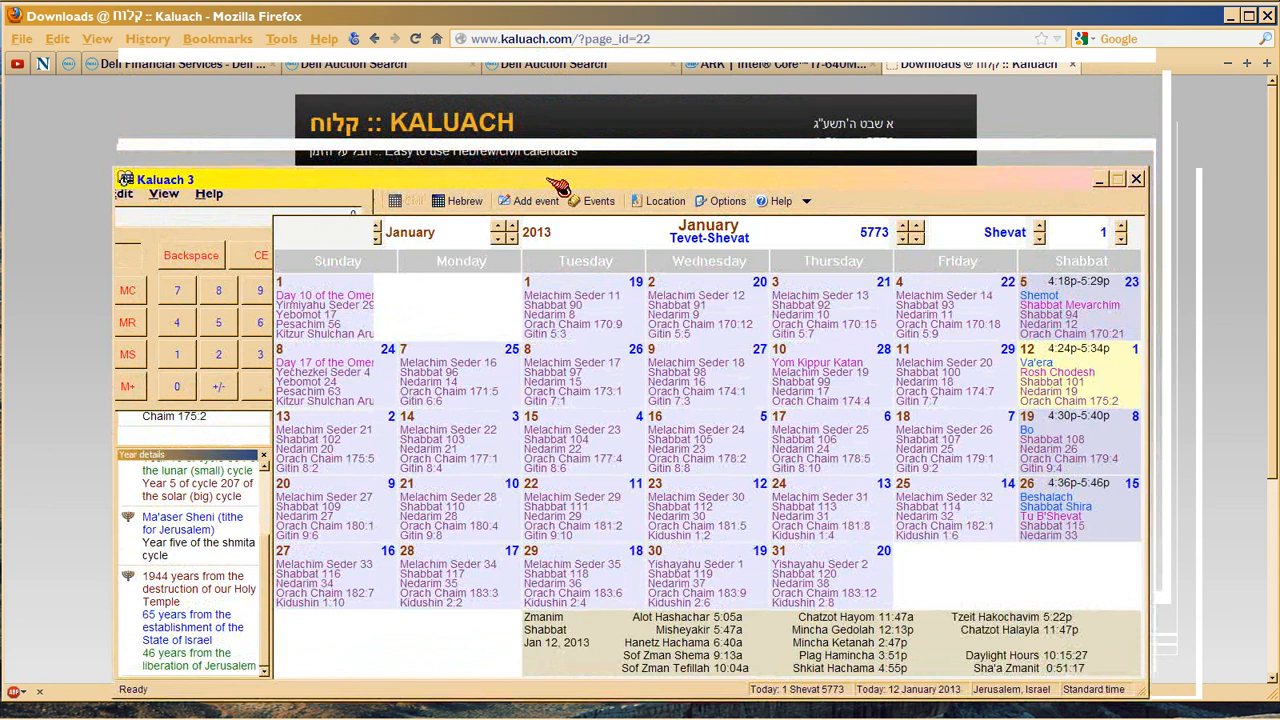
pyautogui.moveTo(260, 576)
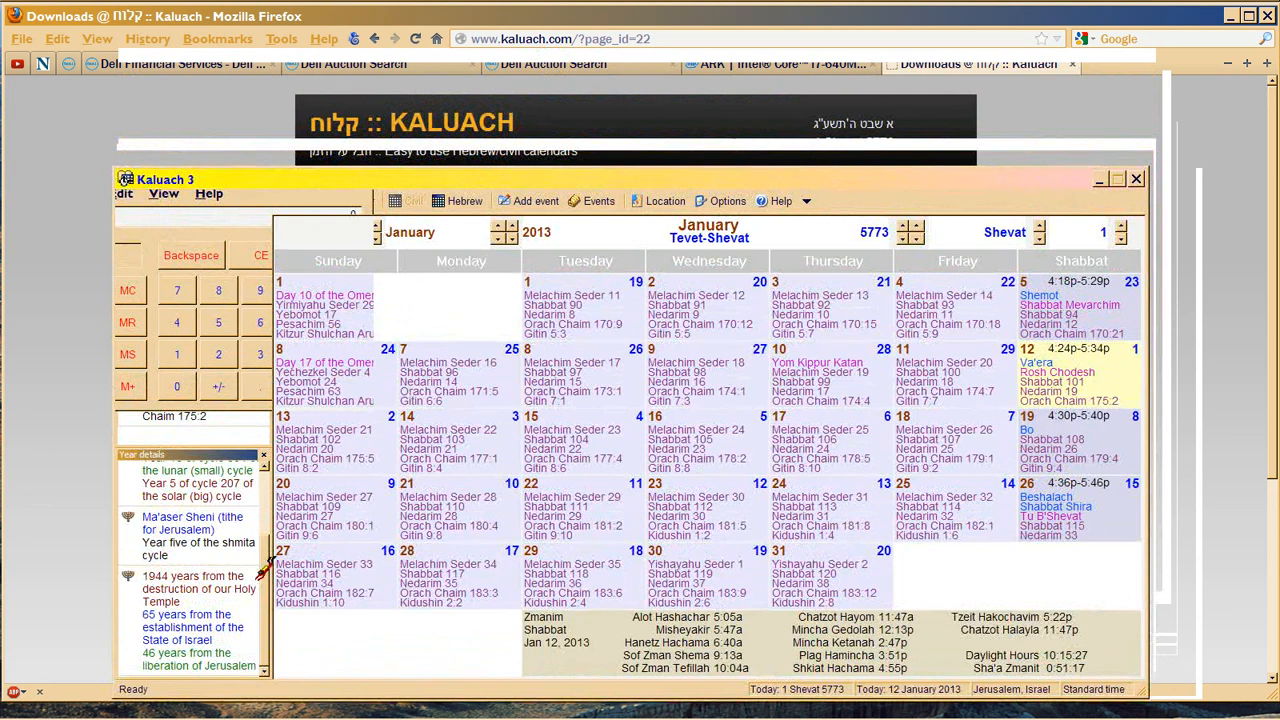